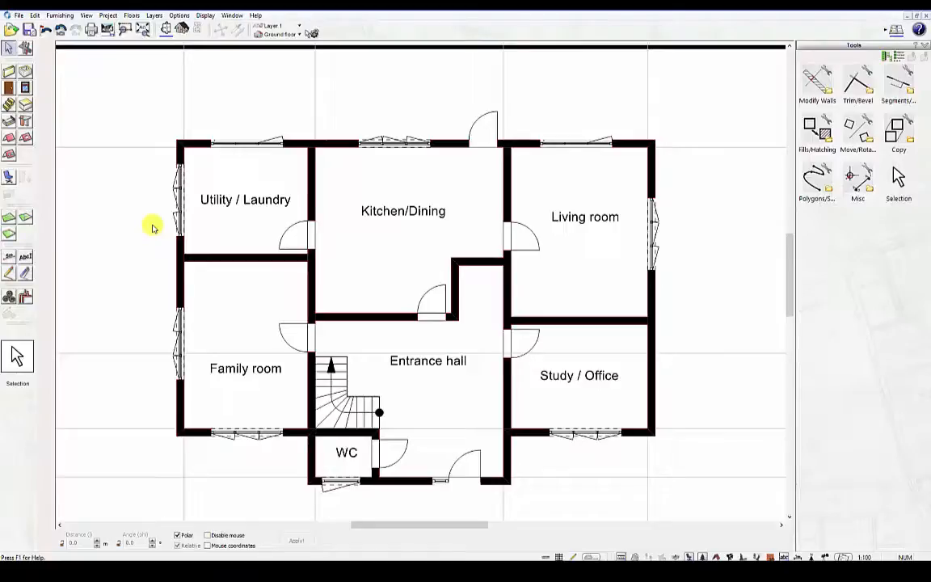
pyautogui.moveTo(136, 214)
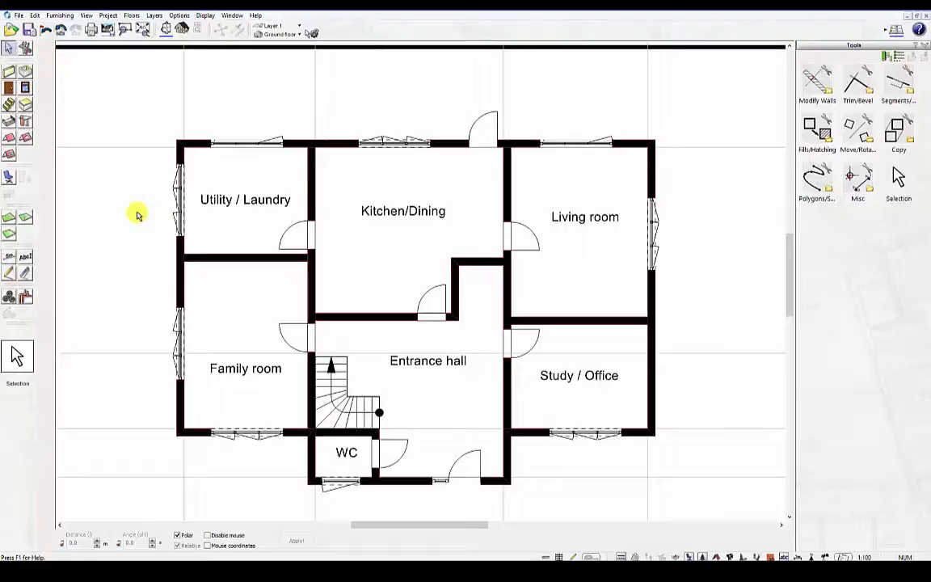
pyautogui.moveTo(162, 226)
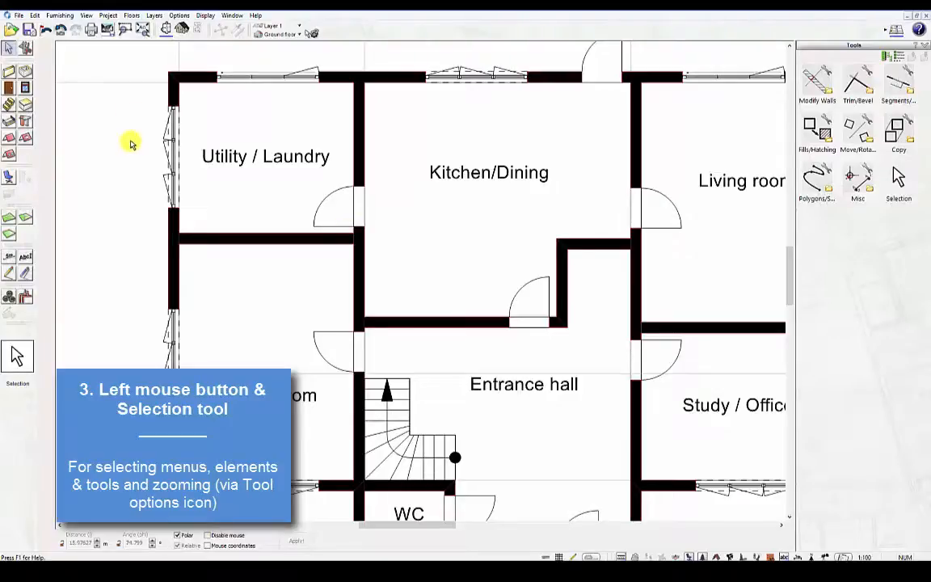
# Step: Check the project menu, select a wall window, then enable rectangle zoom in Selection options
pyautogui.click(106, 15)
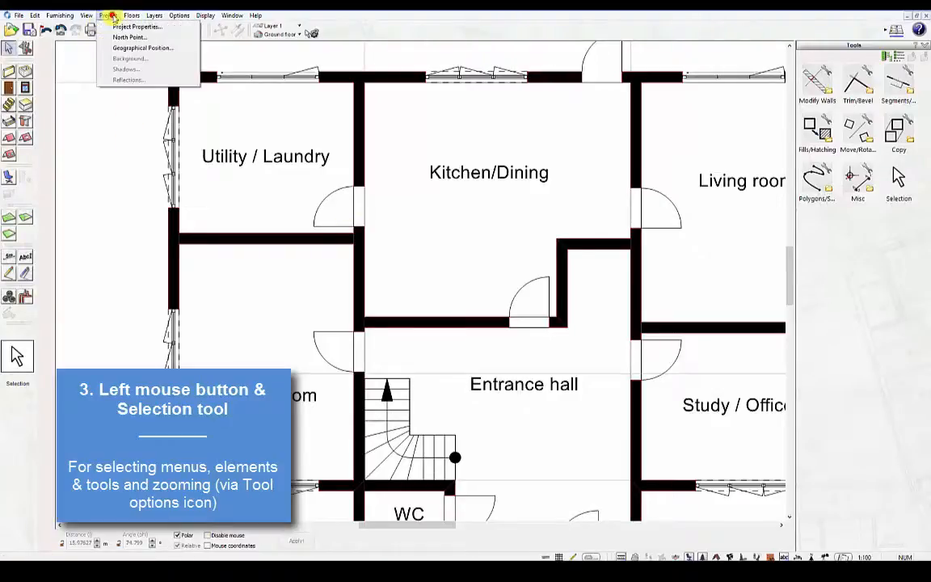
pyautogui.click(107, 14)
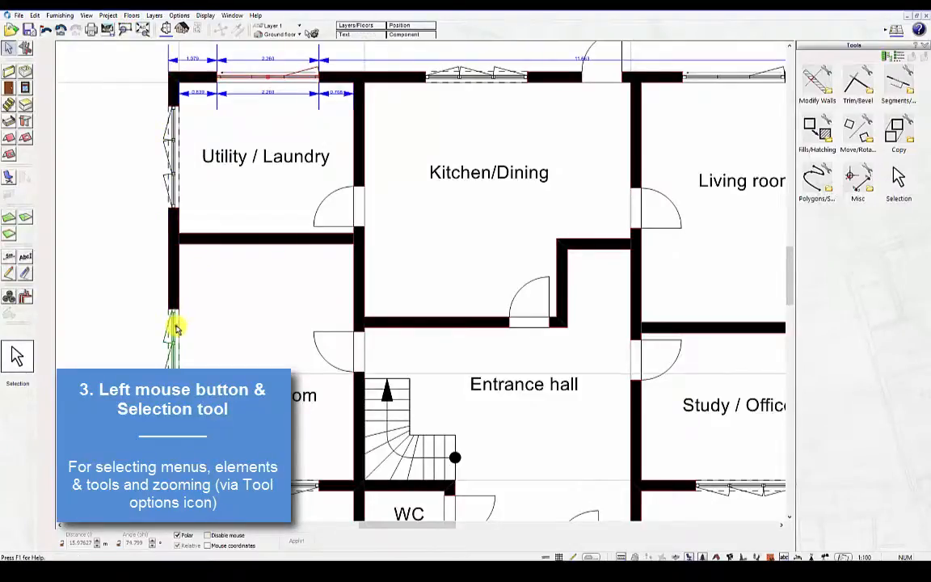
pyautogui.click(10, 43)
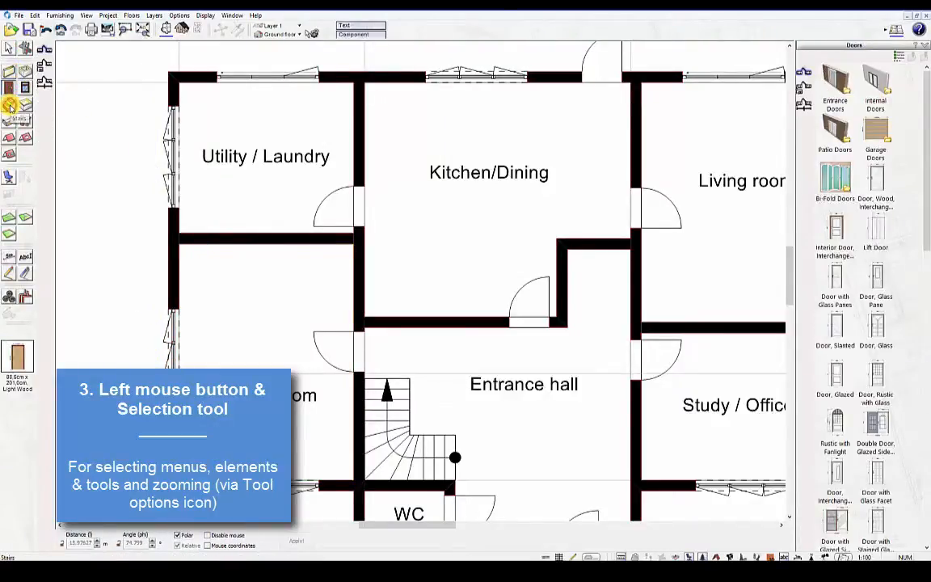
pyautogui.click(13, 104)
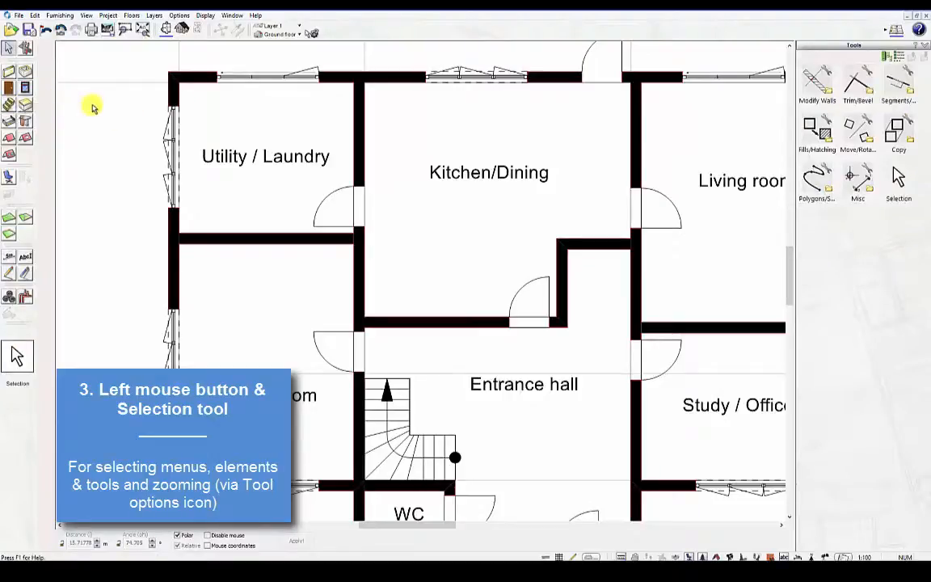
pyautogui.moveTo(119, 111)
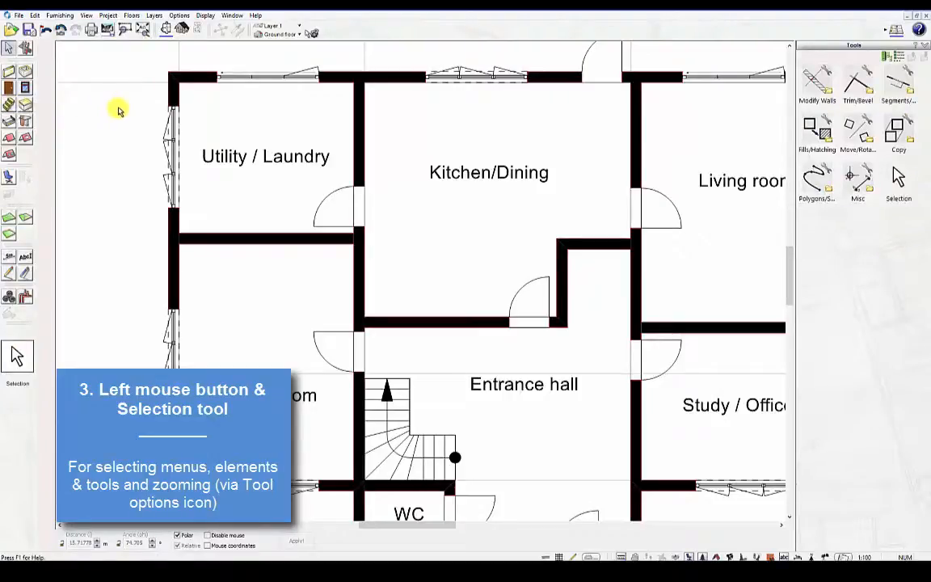
pyautogui.moveTo(137, 110)
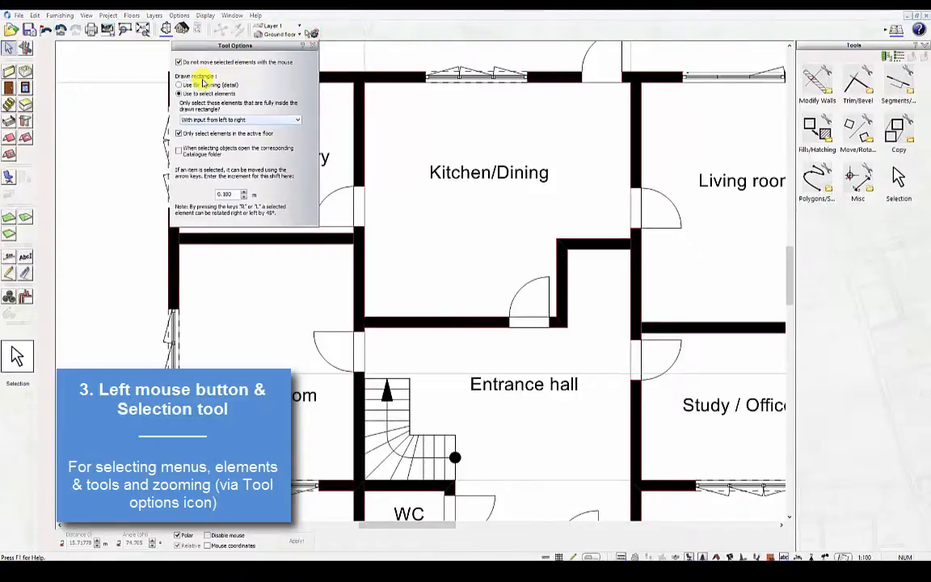
pyautogui.click(309, 42)
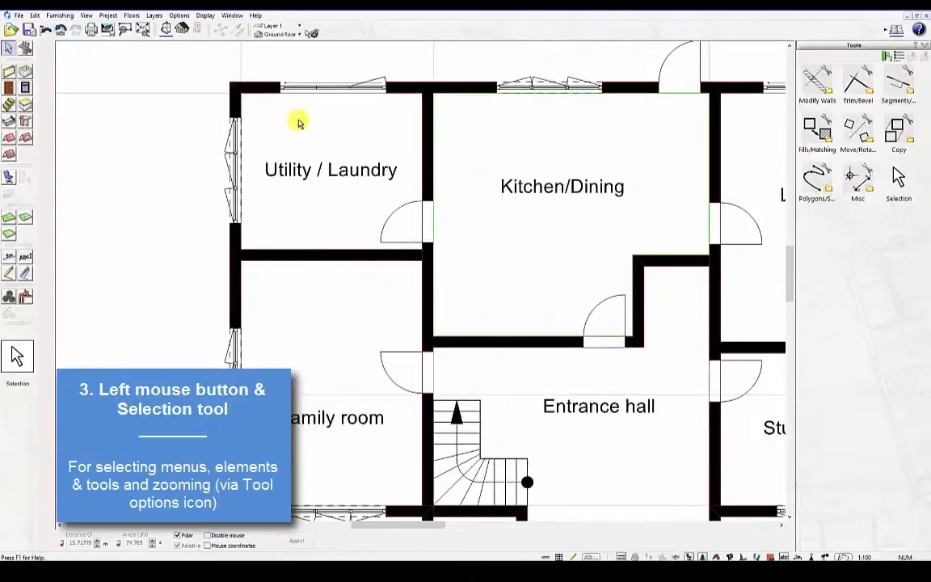
pyautogui.moveTo(465, 274)
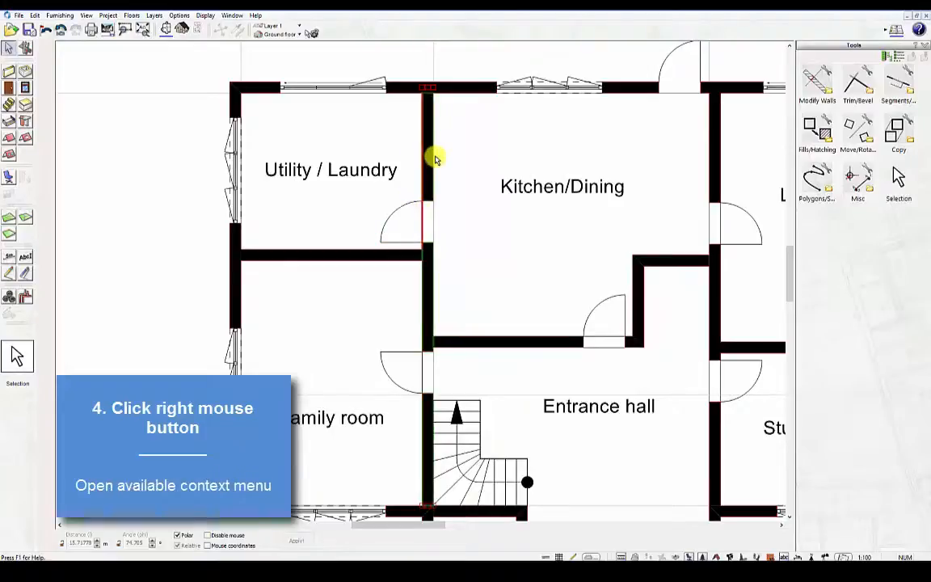
# Step: Show and then dismiss the context menu for the Utility/Kitchen dividing wall
pyautogui.rightClick(431, 158)
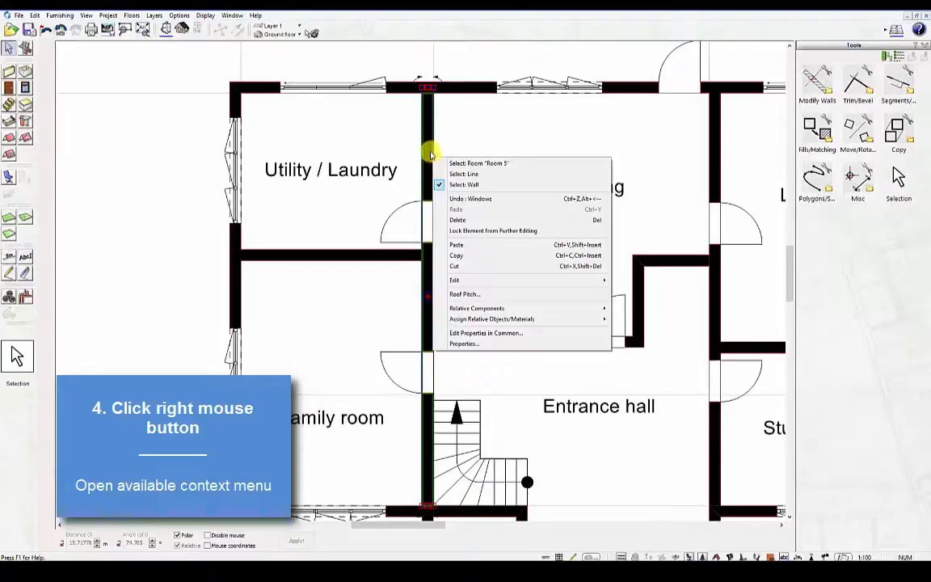
pyautogui.rightClick(343, 88)
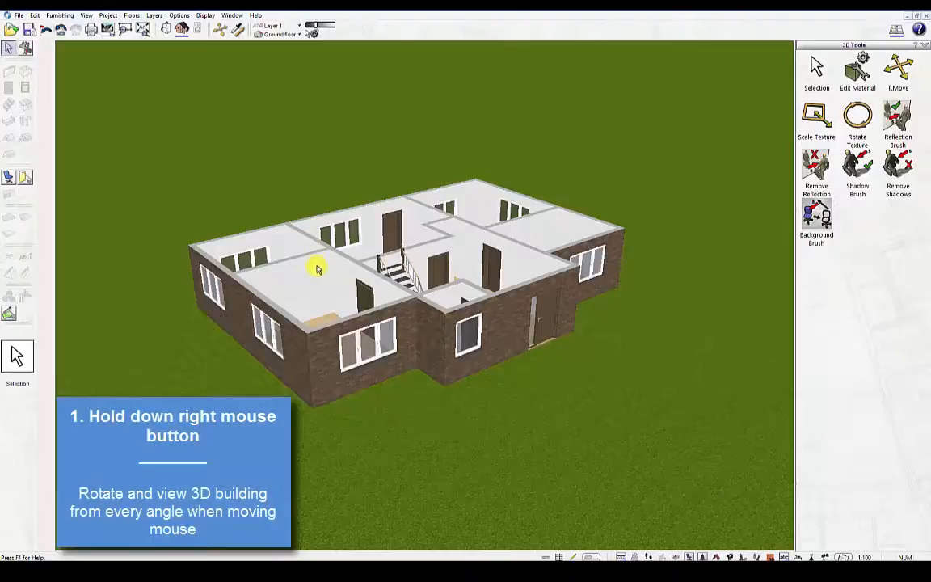
# Step: Orbit the 3D house from its front entrance, over the top, and underneath
pyautogui.moveTo(315, 267); pyautogui.dragTo(360, 278)
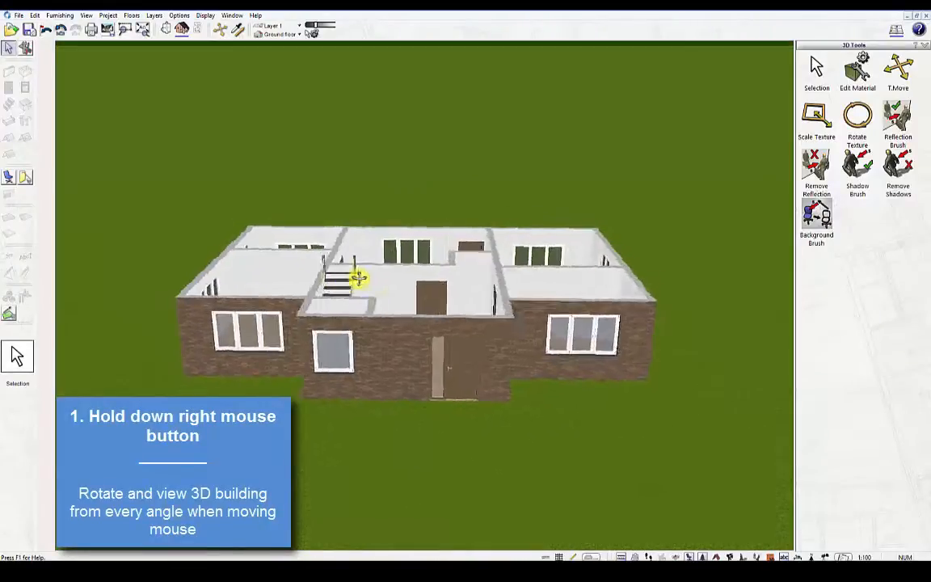
pyautogui.moveTo(359, 277); pyautogui.dragTo(333, 275)
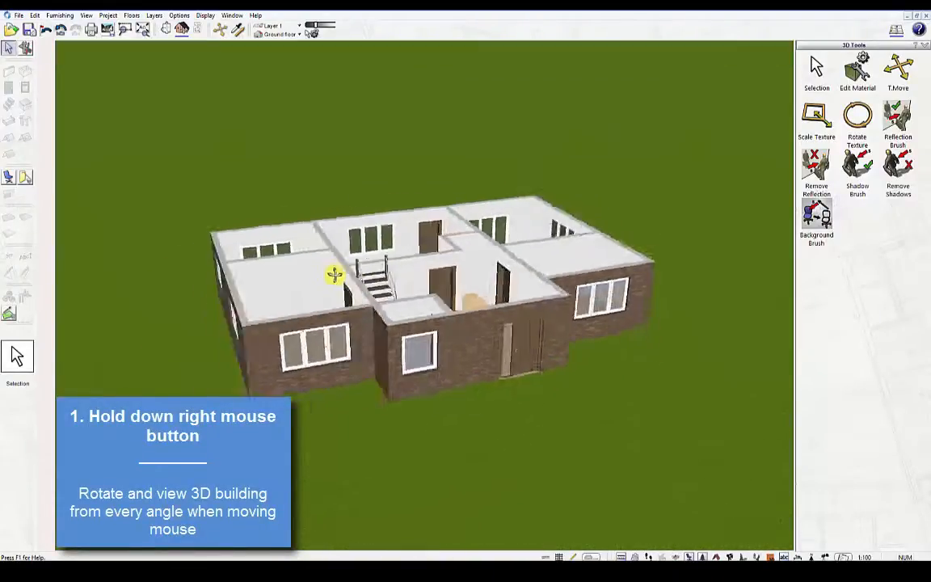
pyautogui.moveTo(334, 274); pyautogui.dragTo(368, 289)
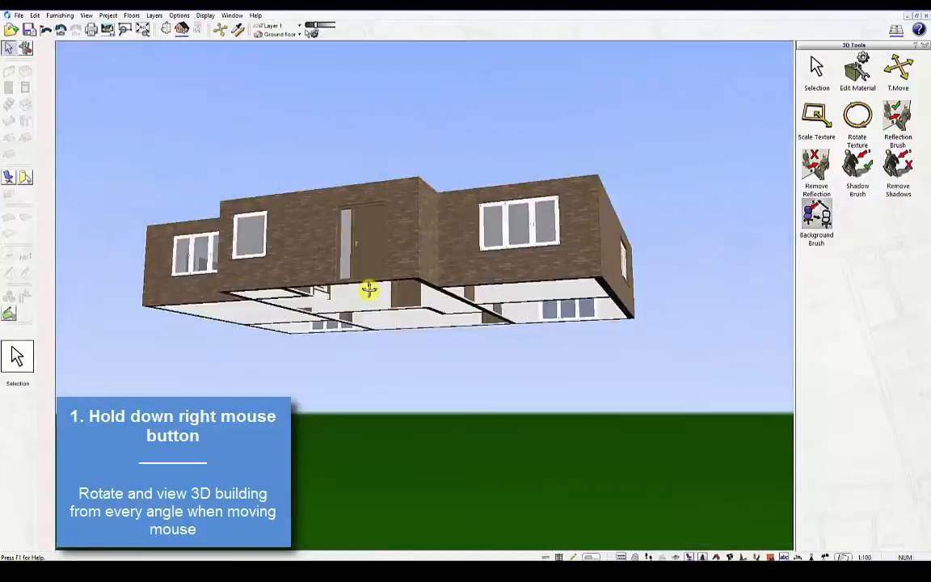
pyautogui.moveTo(368, 290); pyautogui.dragTo(333, 290)
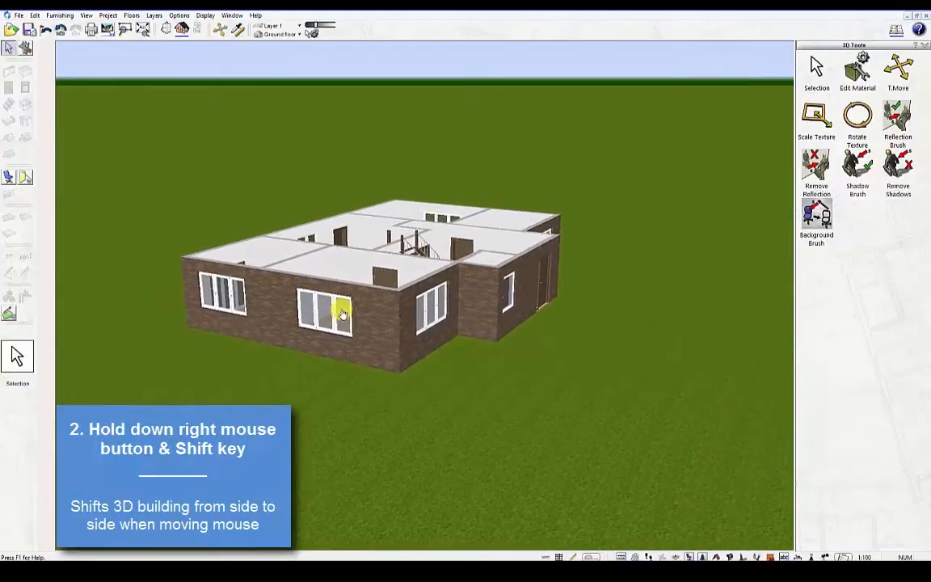
# Step: Pan the 3D house right, then left, then back toward the centre
pyautogui.moveTo(342, 313); pyautogui.dragTo(440, 336)
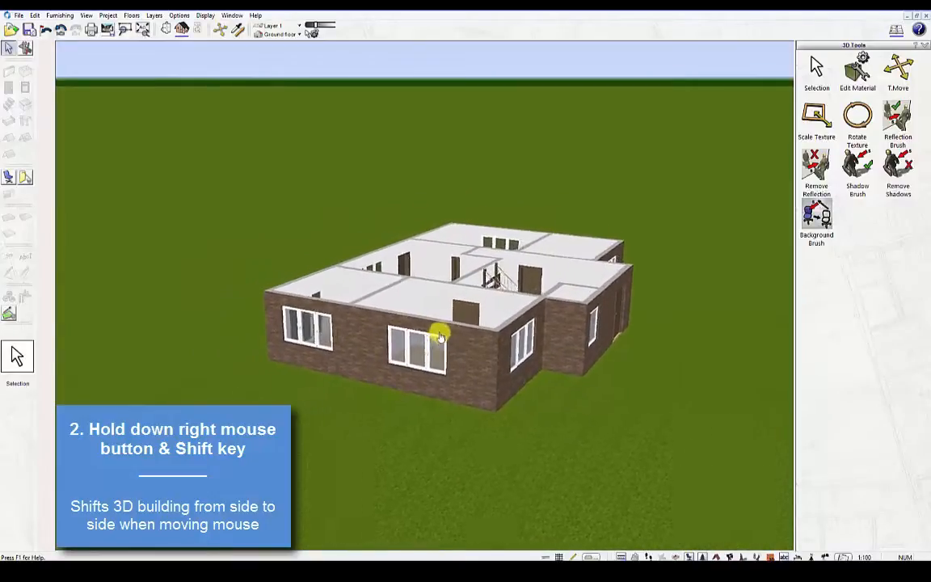
pyautogui.moveTo(440, 336); pyautogui.dragTo(319, 323)
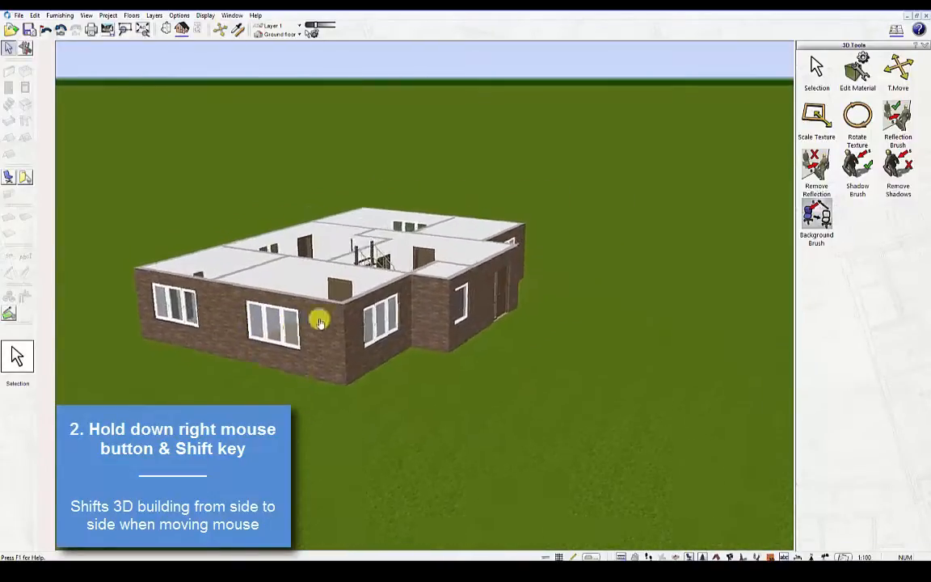
pyautogui.moveTo(319, 323); pyautogui.dragTo(372, 323)
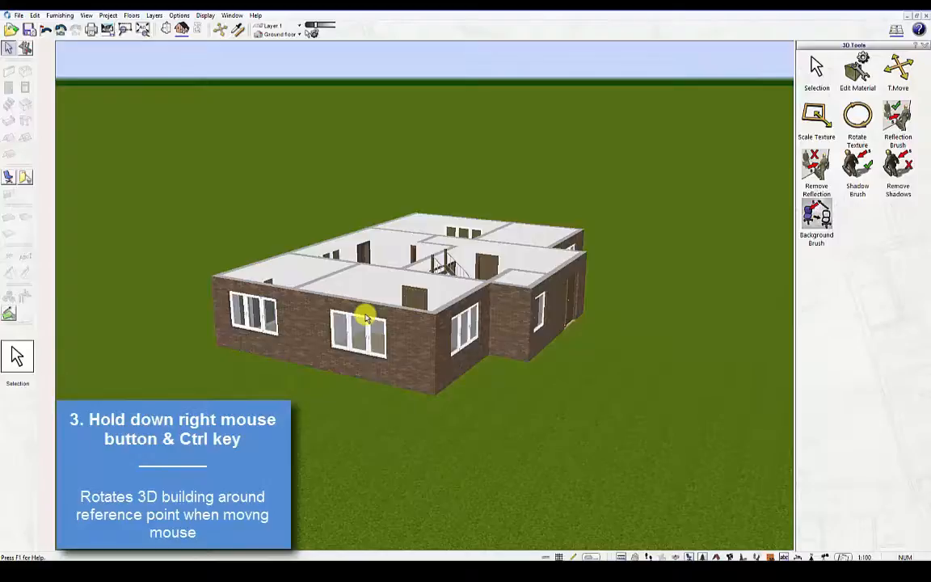
# Step: Swing the house around its reference point, then rotate it back near centre
pyautogui.moveTo(363, 315); pyautogui.dragTo(430, 317)
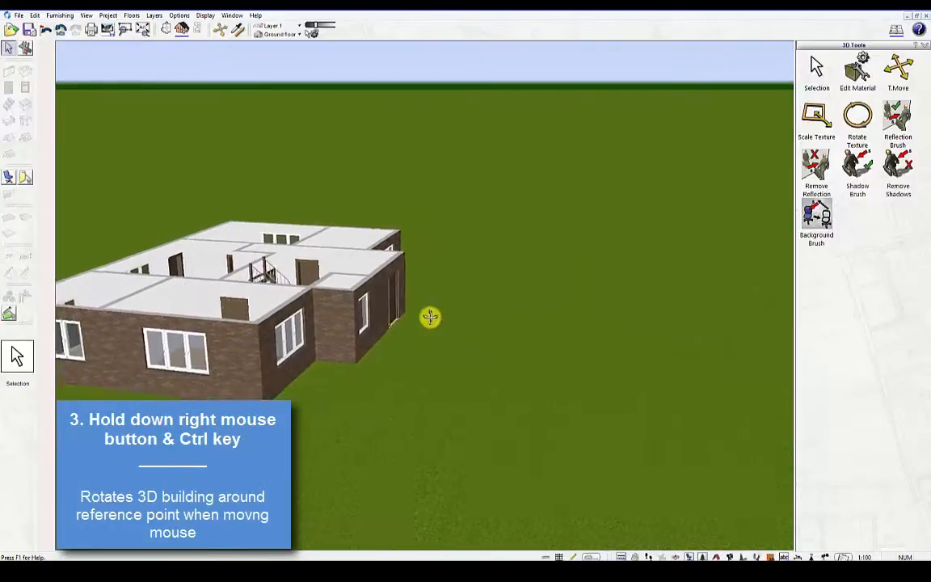
pyautogui.moveTo(430, 317); pyautogui.dragTo(368, 317)
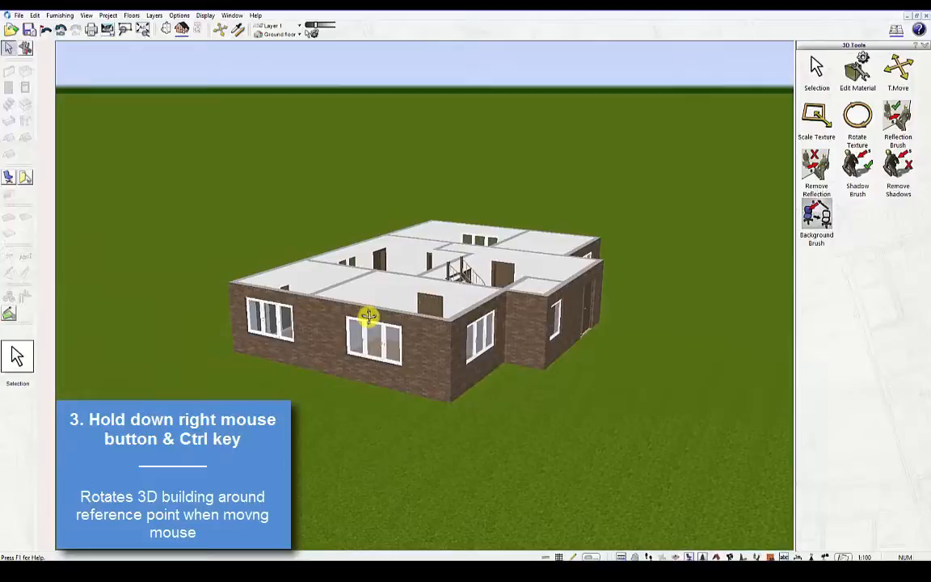
pyautogui.moveTo(368, 315); pyautogui.dragTo(360, 317)
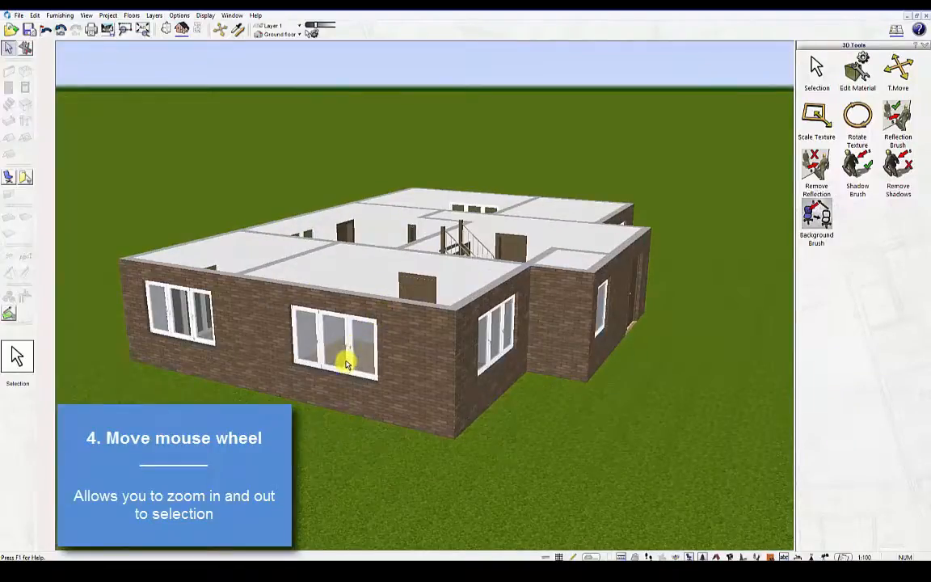
# Step: Zoom in close on the front wall, then zoom back out to an overview
pyautogui.scroll(3)
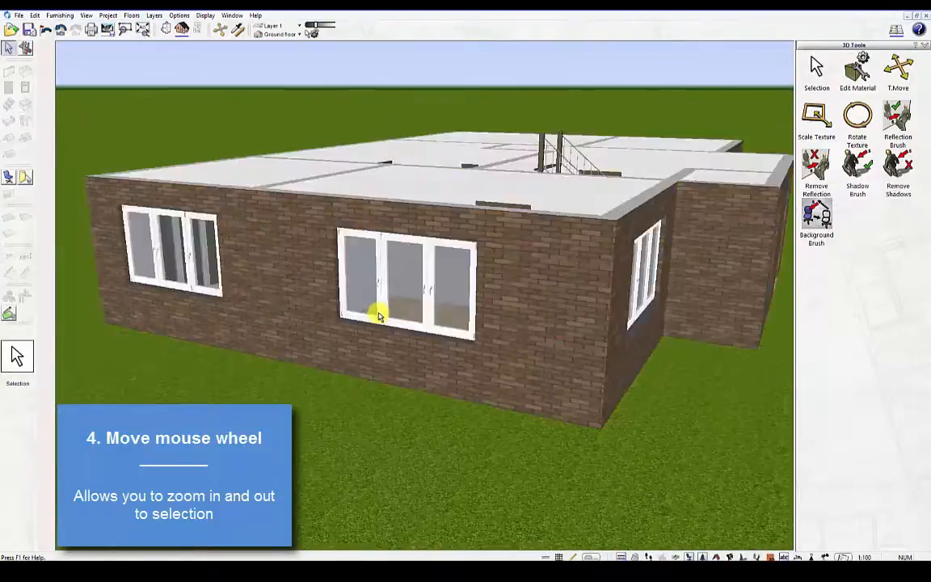
pyautogui.scroll(-3)
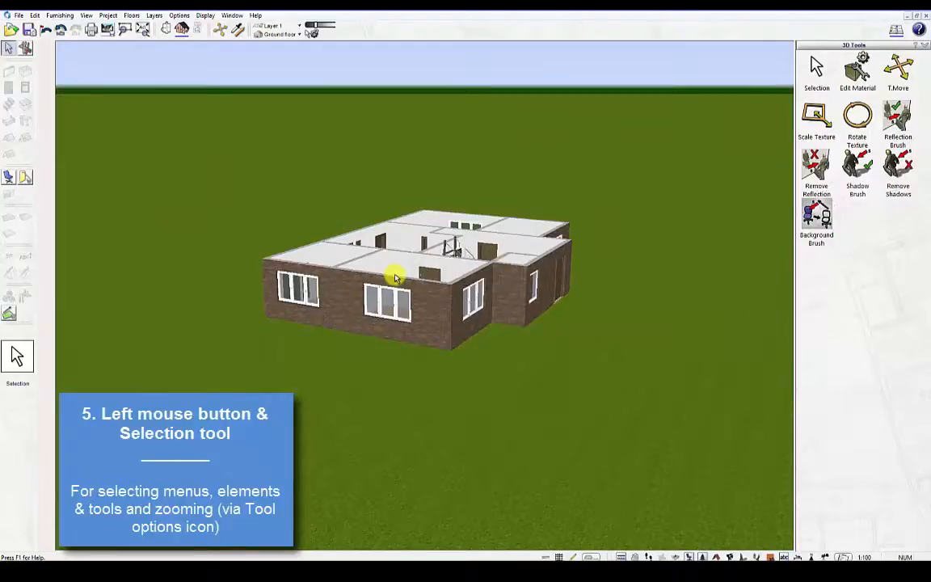
pyautogui.moveTo(384, 300)
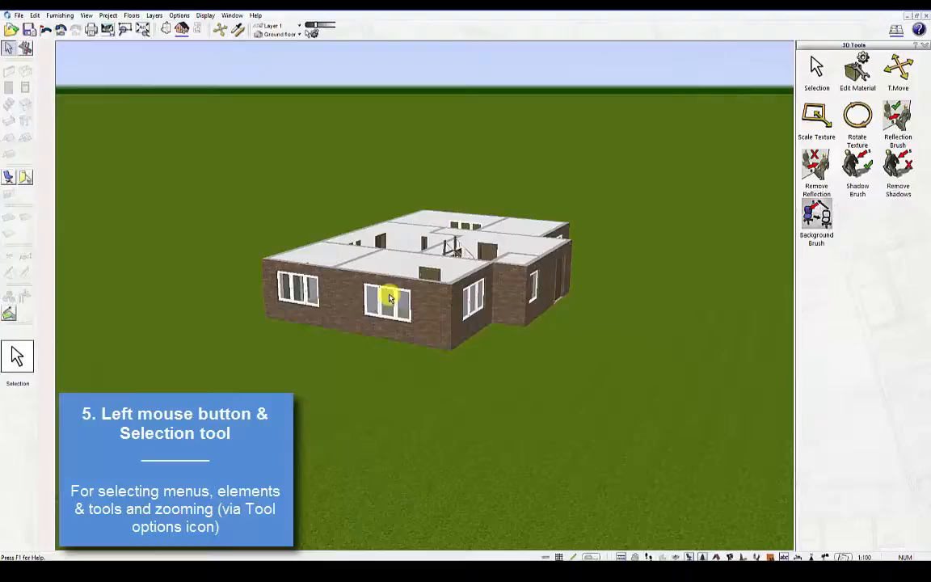
pyautogui.moveTo(412, 307)
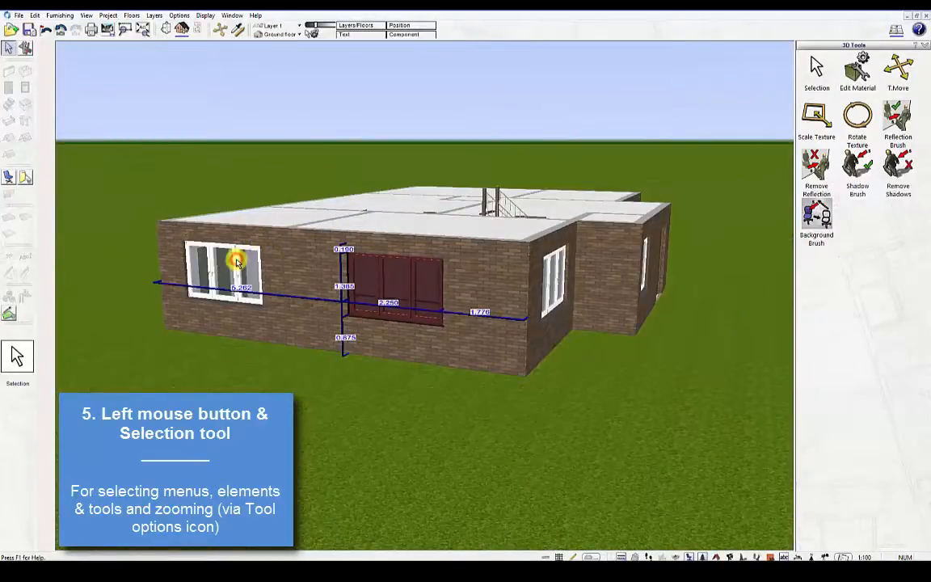
# Step: Bring up the ARCON, ELECO and Standard Materials catalogue beside the 3D house
pyautogui.click(106, 14)
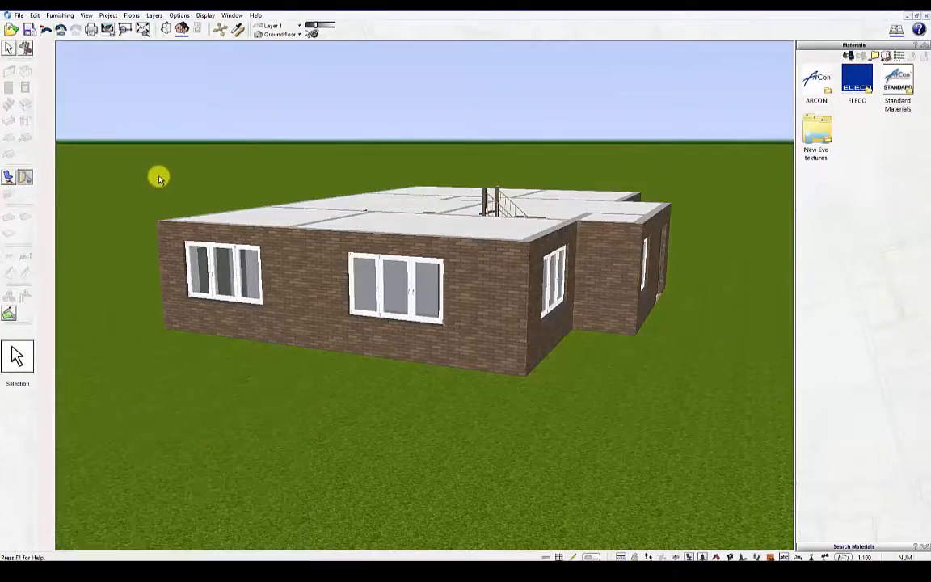
# Step: Dismiss the catalogue and open context menus for the front window and staircase
pyautogui.rightClick(380, 281)
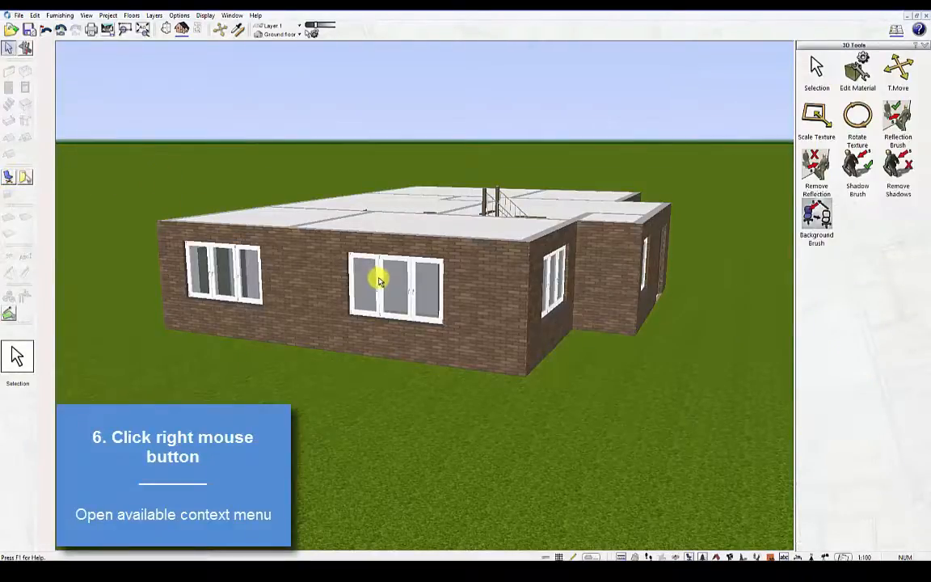
pyautogui.rightClick(378, 281)
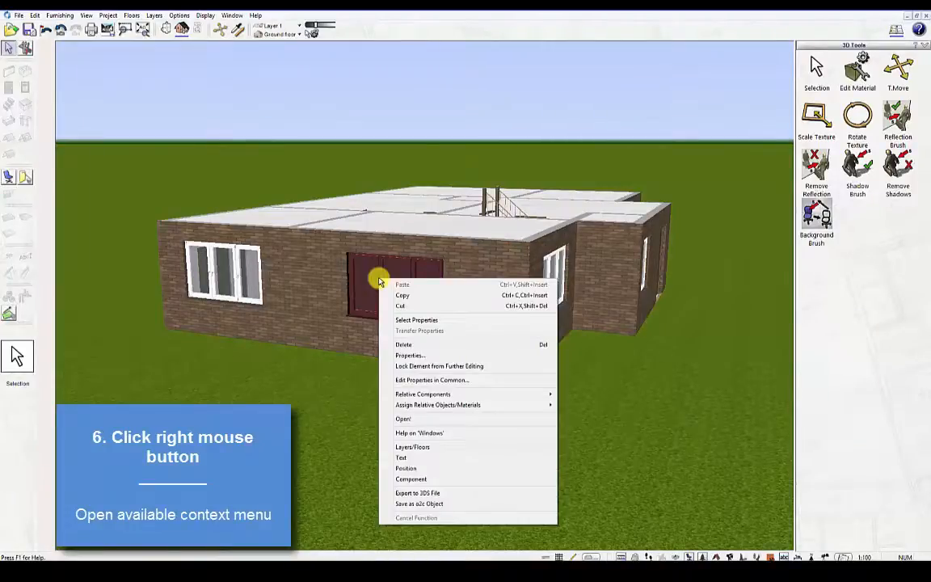
pyautogui.moveTo(371, 279)
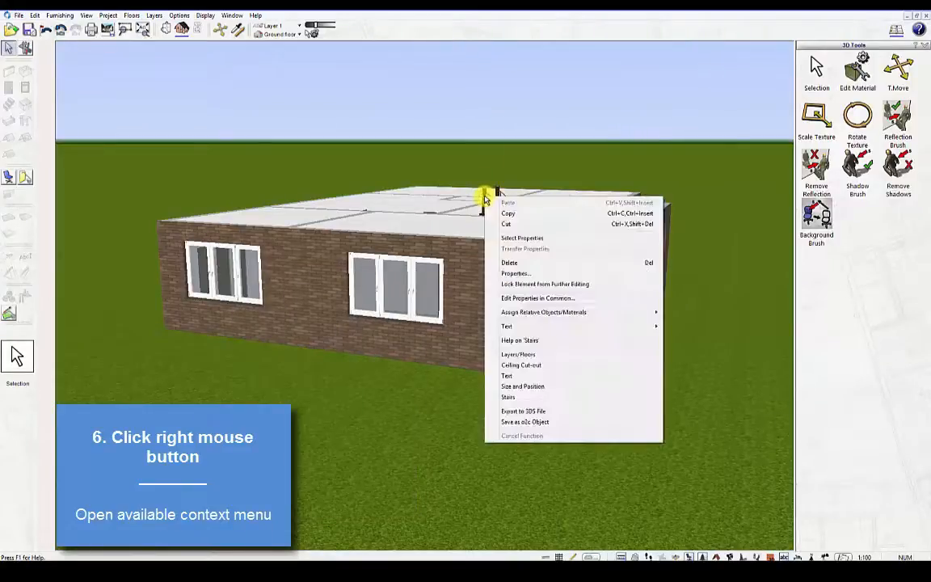
pyautogui.rightClick(325, 275)
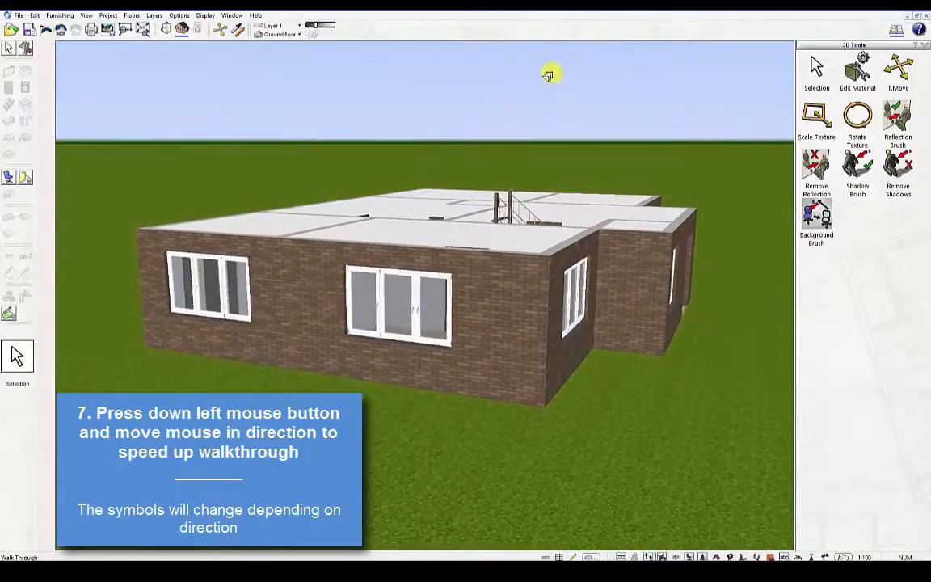
# Step: Walk toward the house and over its front wall, then back away
pyautogui.moveTo(549, 75); pyautogui.dragTo(407, 199)
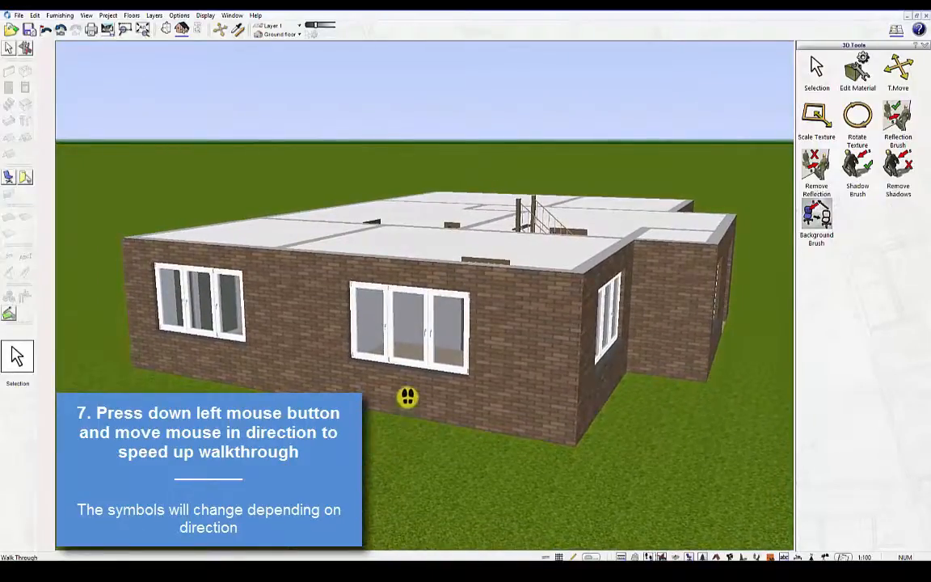
pyautogui.moveTo(408, 397); pyautogui.dragTo(416, 146)
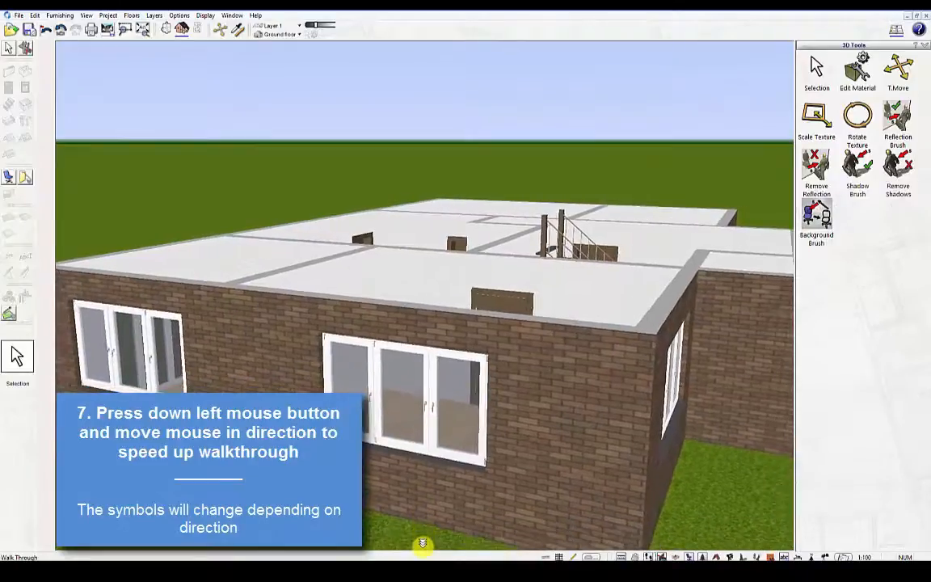
pyautogui.moveTo(423, 545); pyautogui.dragTo(418, 255)
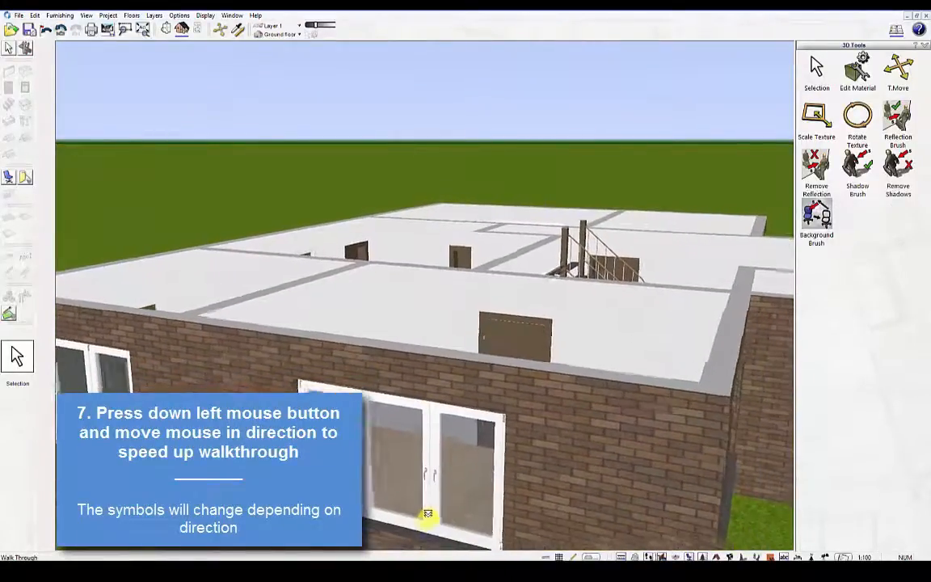
pyautogui.moveTo(427, 515); pyautogui.dragTo(428, 519)
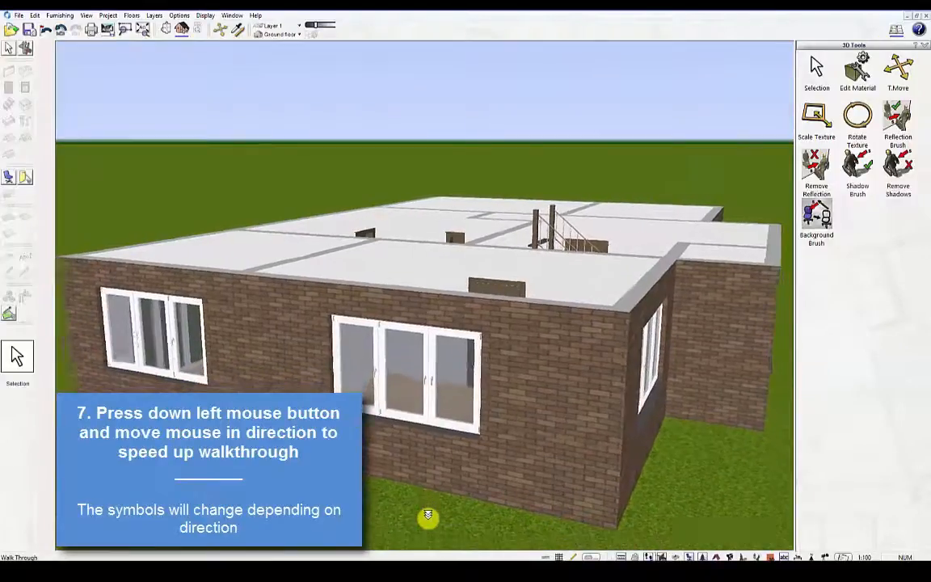